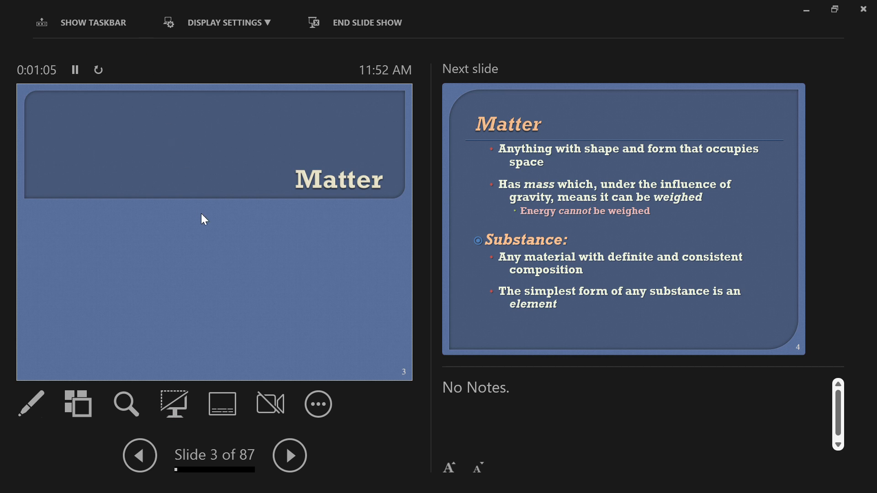
pyautogui.moveTo(302, 142)
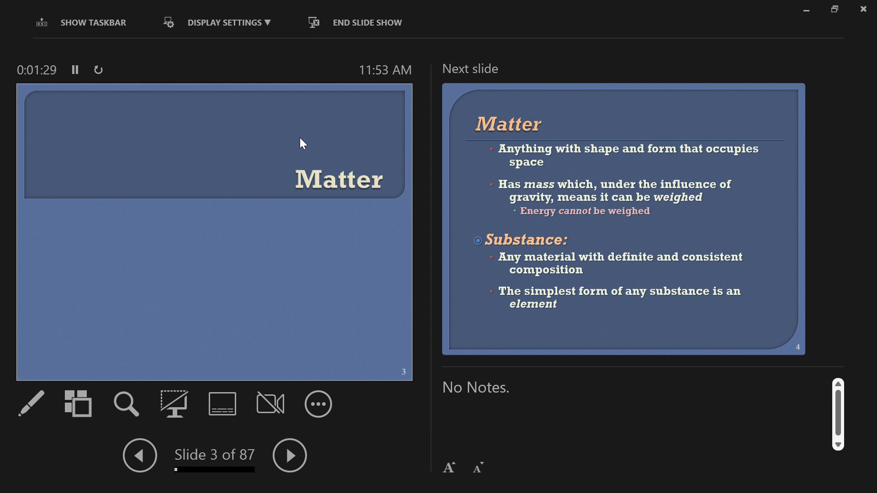
# Advance to slide 4 on Matter and Substance, briefly stepping back to slide 3 first
pyautogui.click(289, 455)
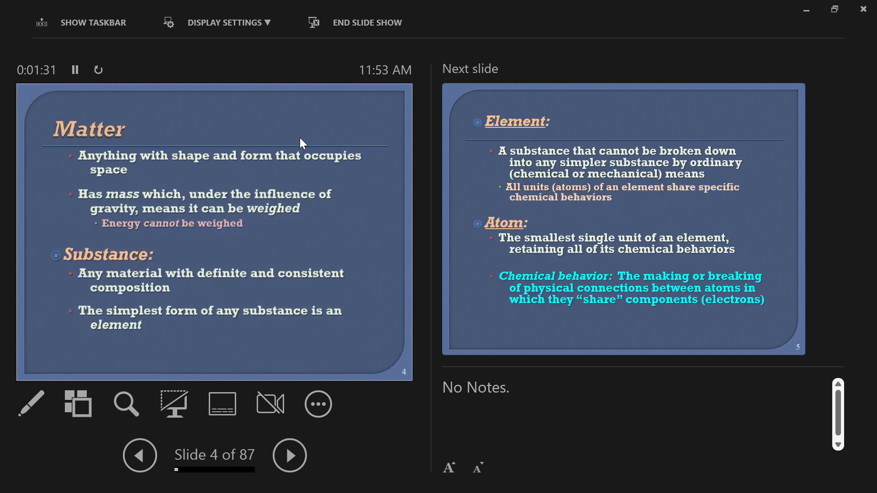
pyautogui.click(140, 455)
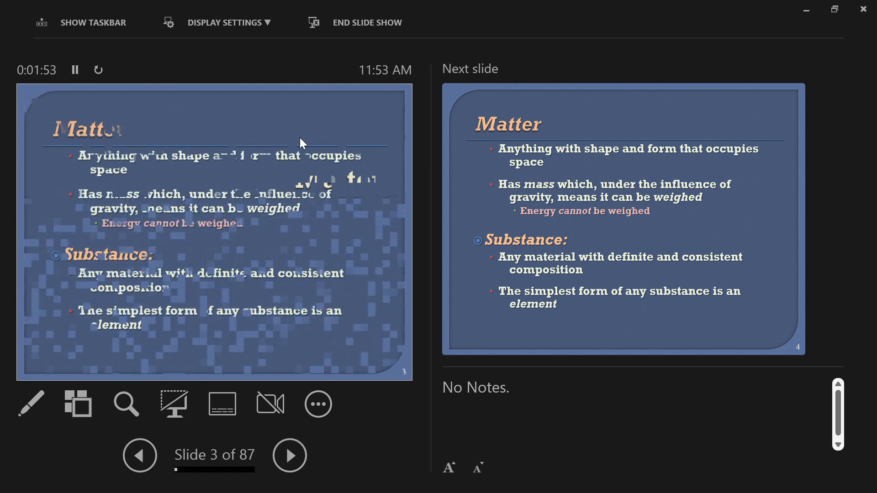
pyautogui.click(289, 456)
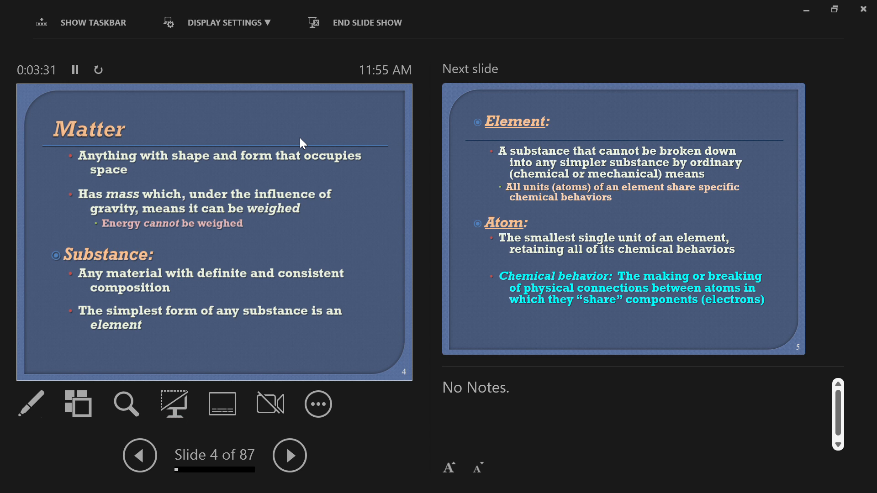
pyautogui.moveTo(138, 166)
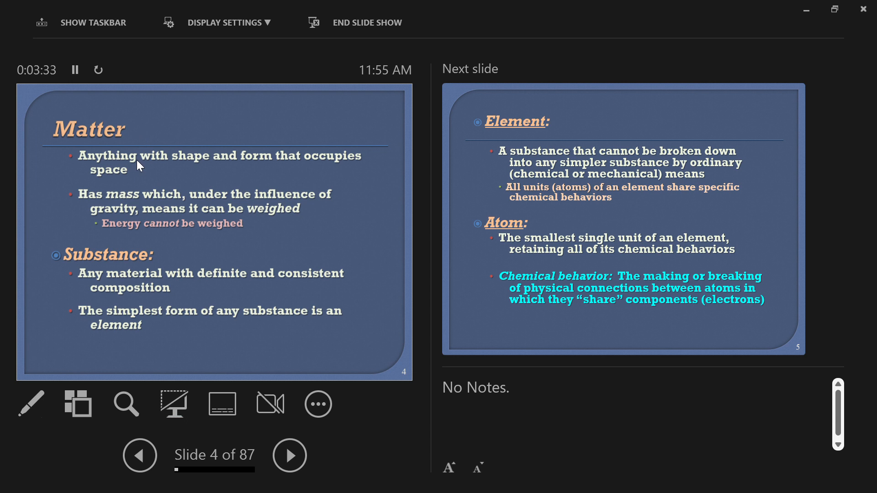
pyautogui.moveTo(125, 141)
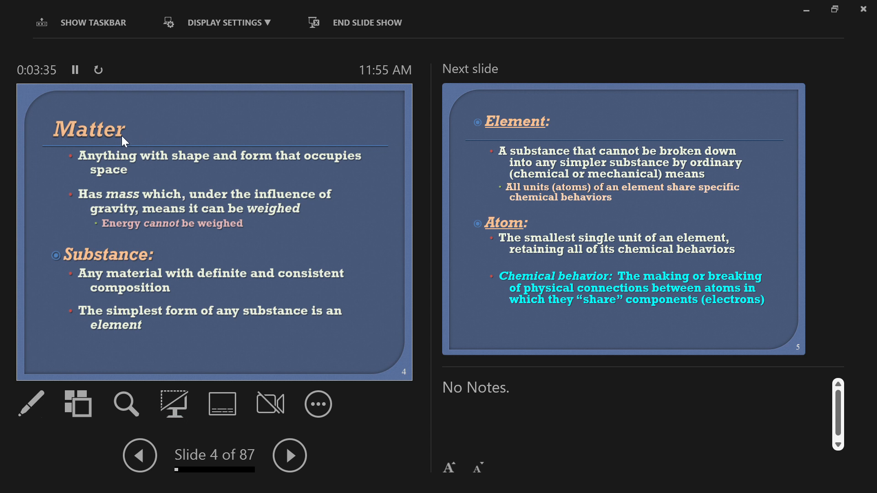
pyautogui.moveTo(135, 133)
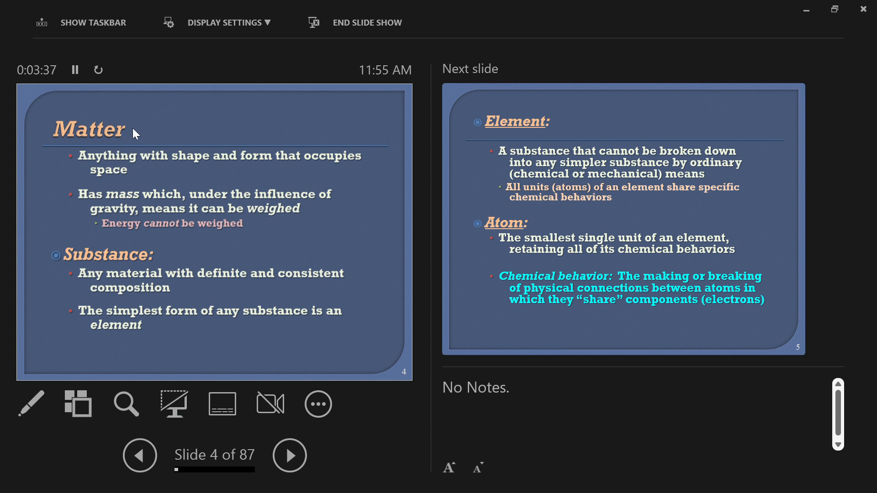
pyautogui.moveTo(68, 155)
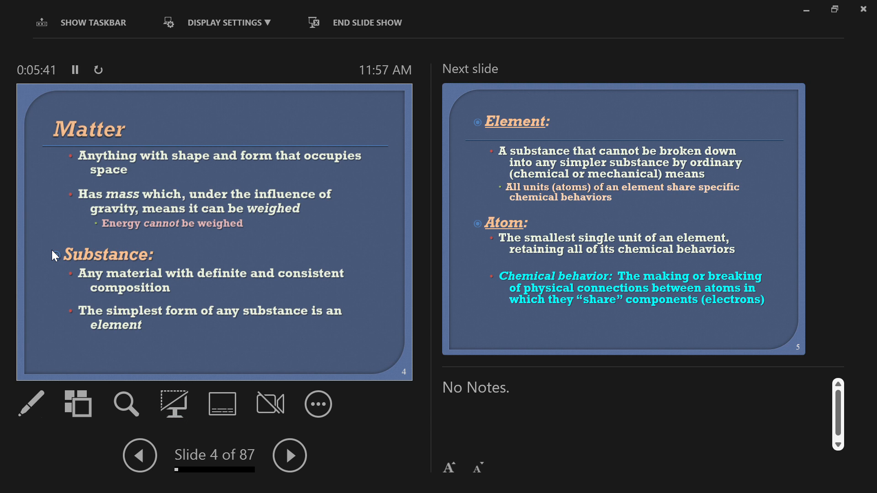
# Advance to slide 5 on Element, Atom and Chemical behavior
pyautogui.click(289, 455)
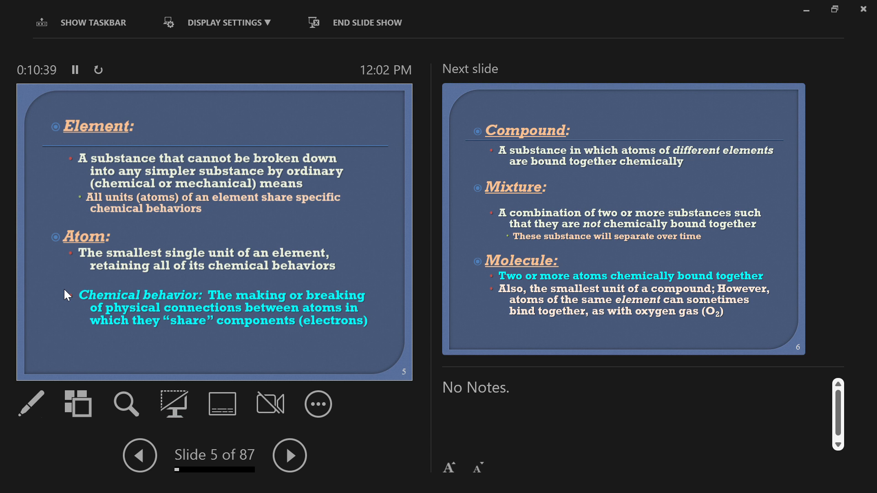
pyautogui.click(289, 455)
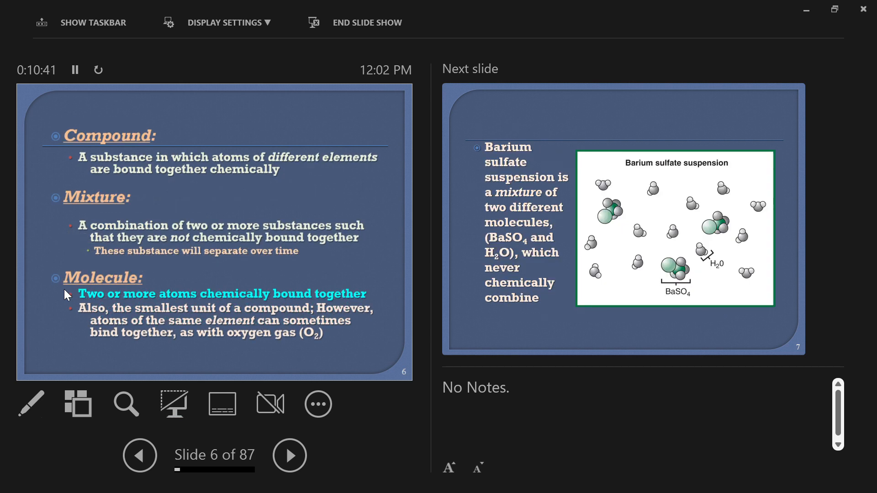
pyautogui.moveTo(44, 148)
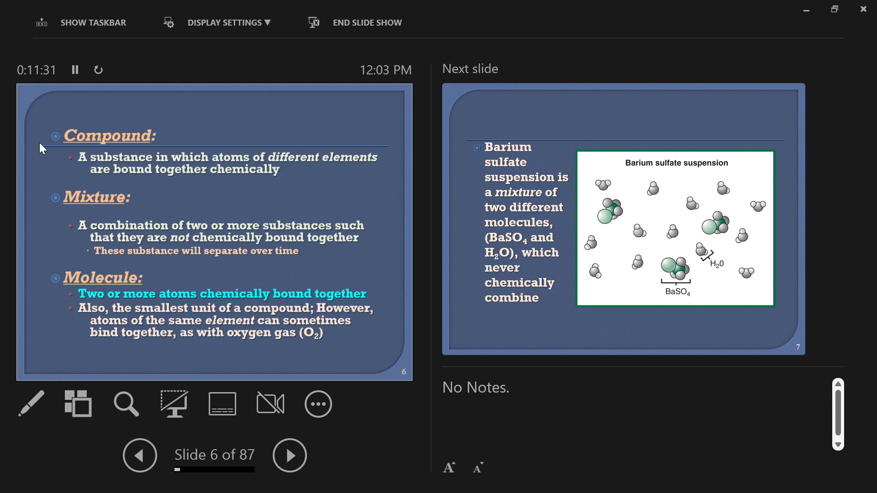
pyautogui.moveTo(179, 175)
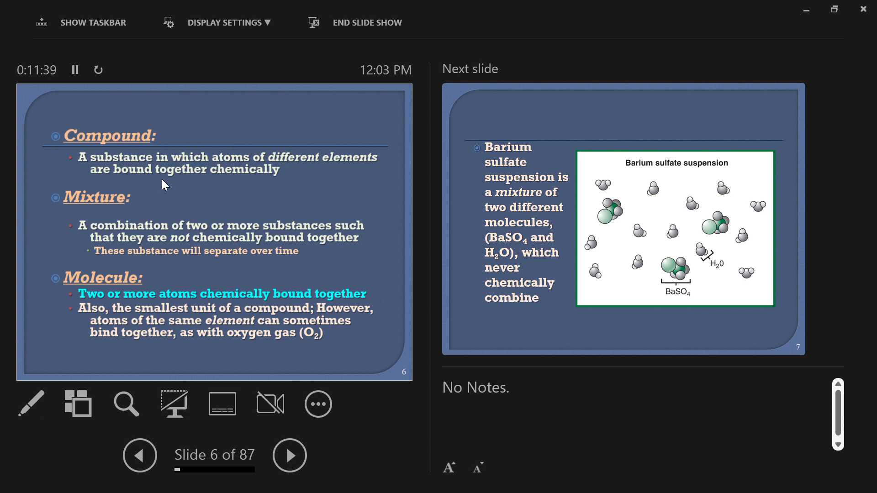
pyautogui.moveTo(139, 208)
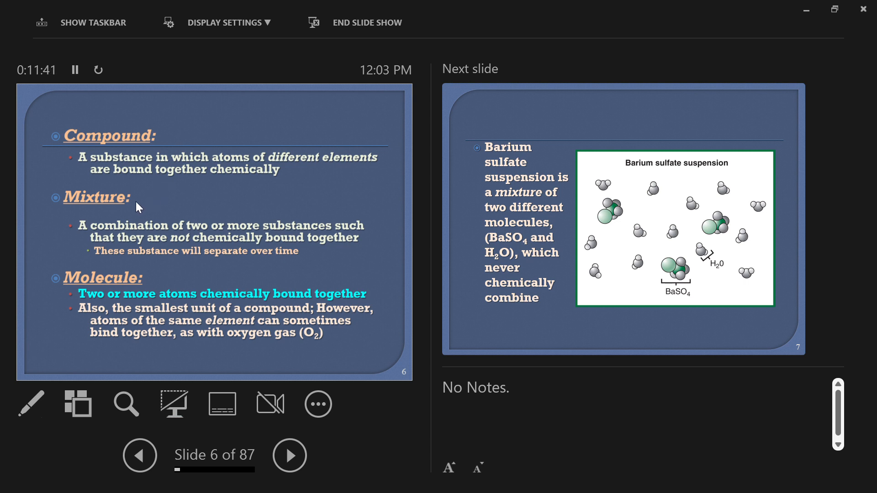
pyautogui.moveTo(125, 214)
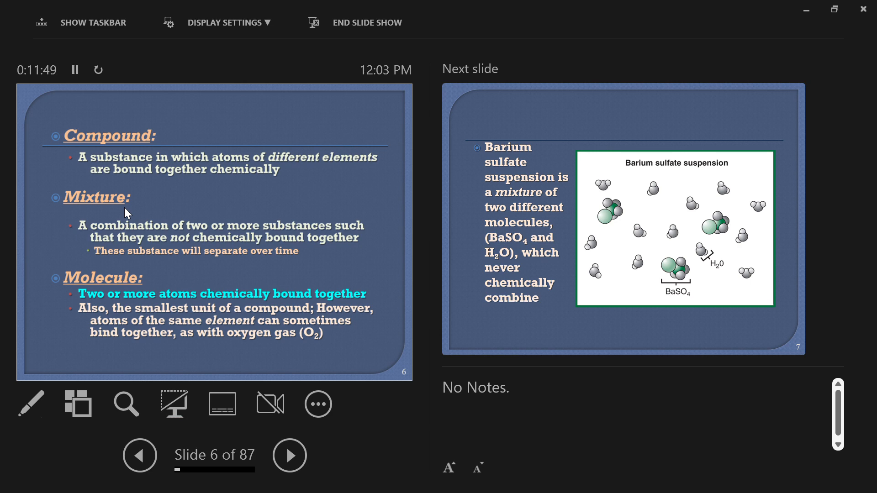
# Open the all-slides thumbnail grid during the slideshow
pyautogui.click(289, 455)
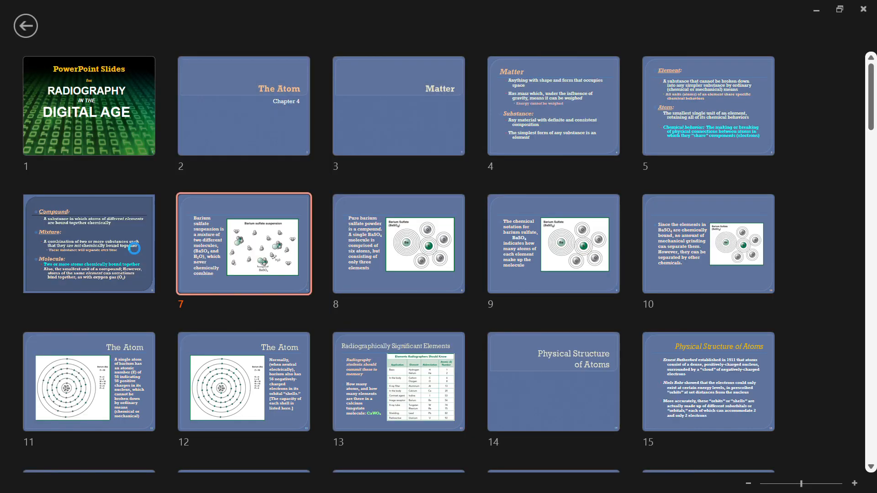
# Return to Presenter View on slide 6 from its thumbnail
pyautogui.doubleClick(87, 245)
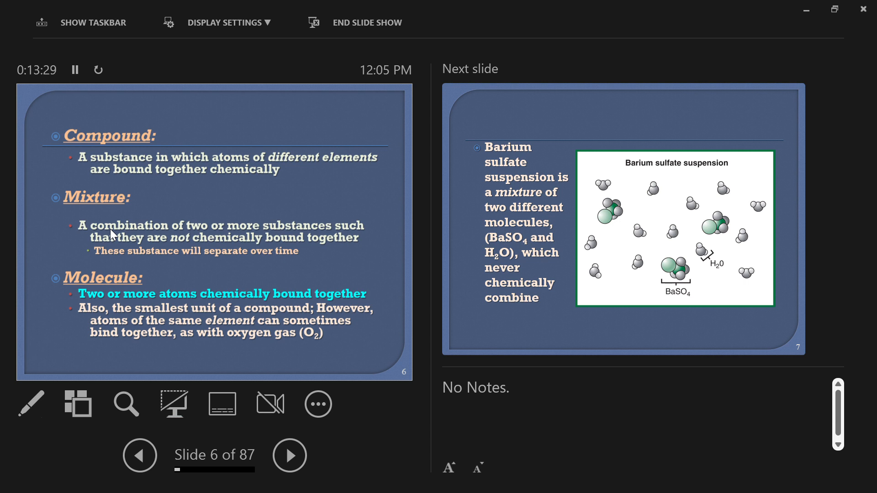
pyautogui.moveTo(60, 282)
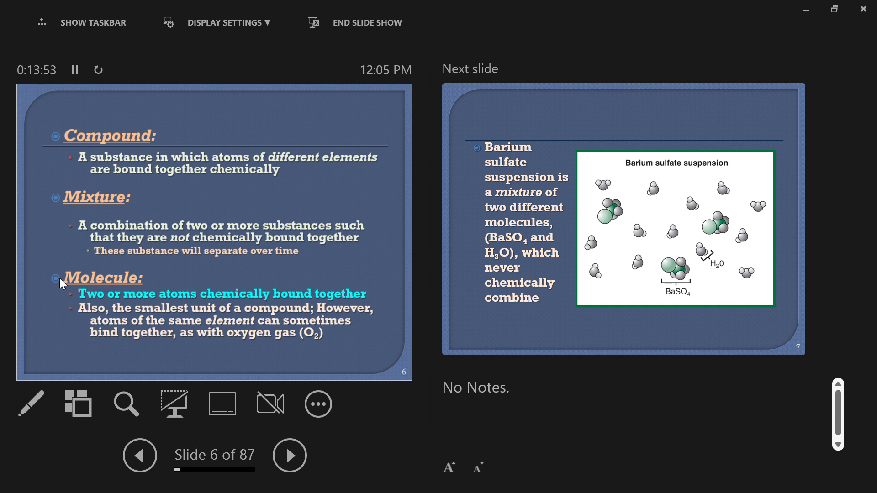
pyautogui.moveTo(59, 296)
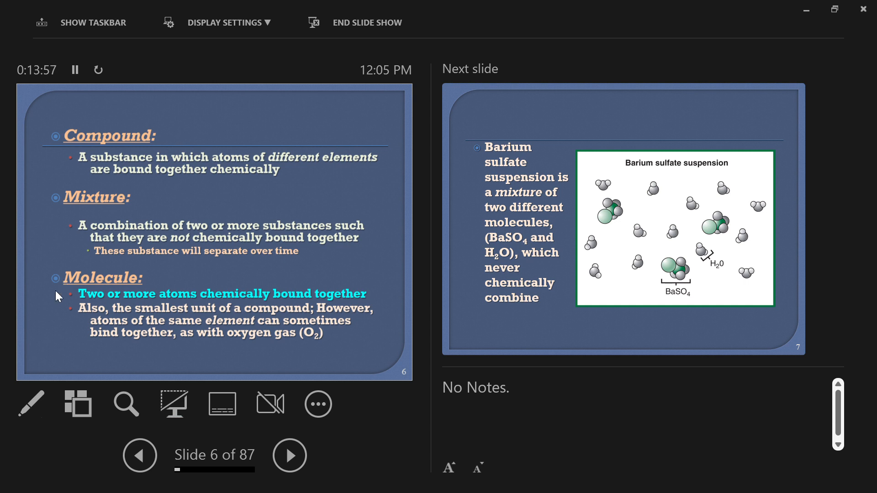
pyautogui.moveTo(57, 303)
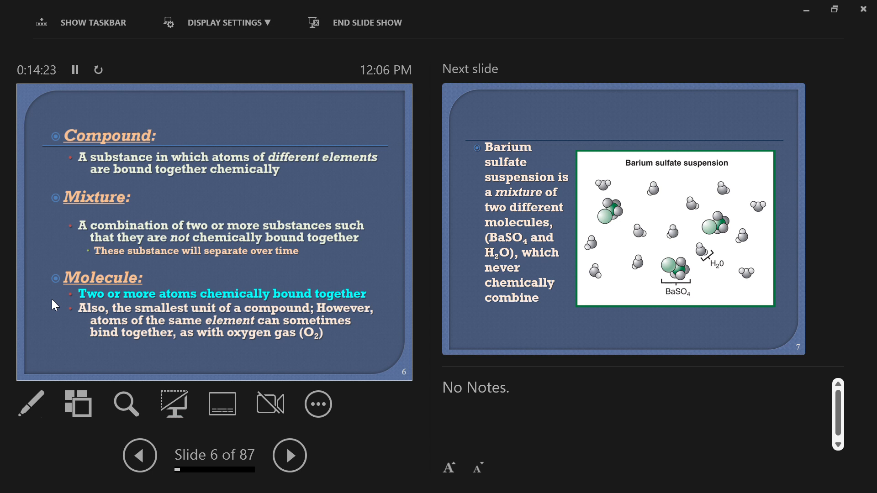
# Reopen the thumbnail grid, select slide 6, and scroll down through later slides
pyautogui.click(78, 403)
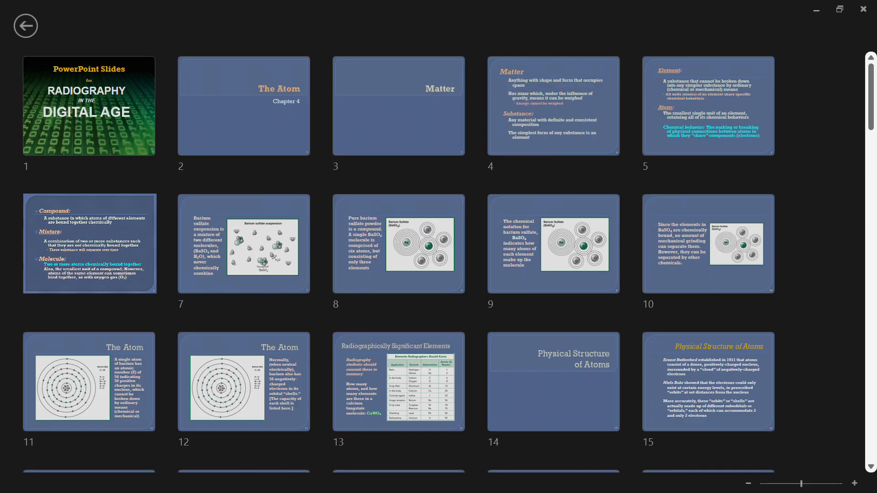
pyautogui.click(88, 245)
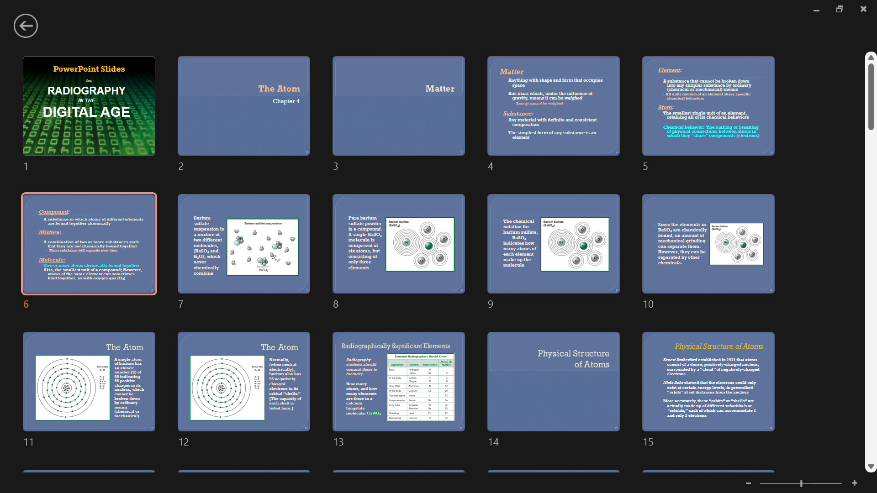
pyautogui.scroll(-3)
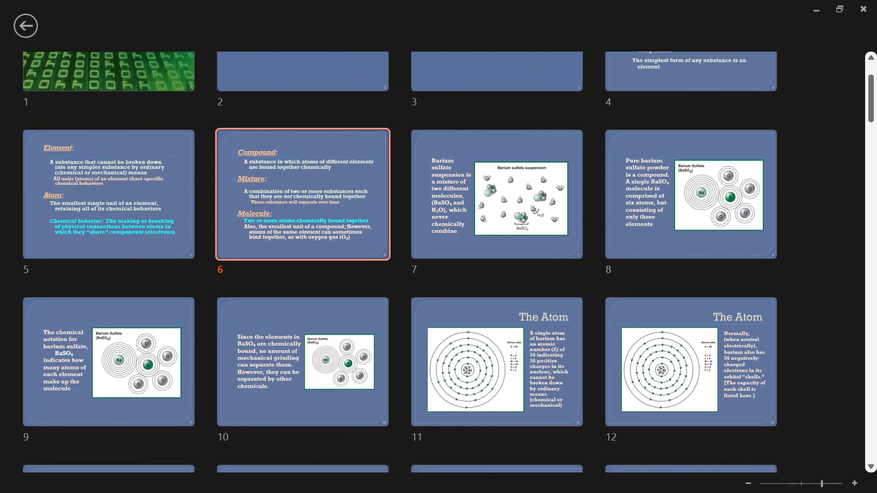
pyautogui.scroll(-3)
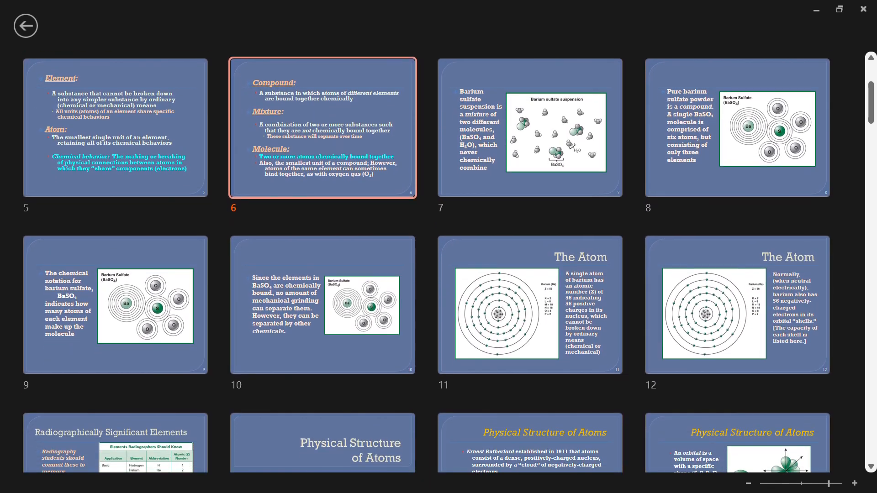